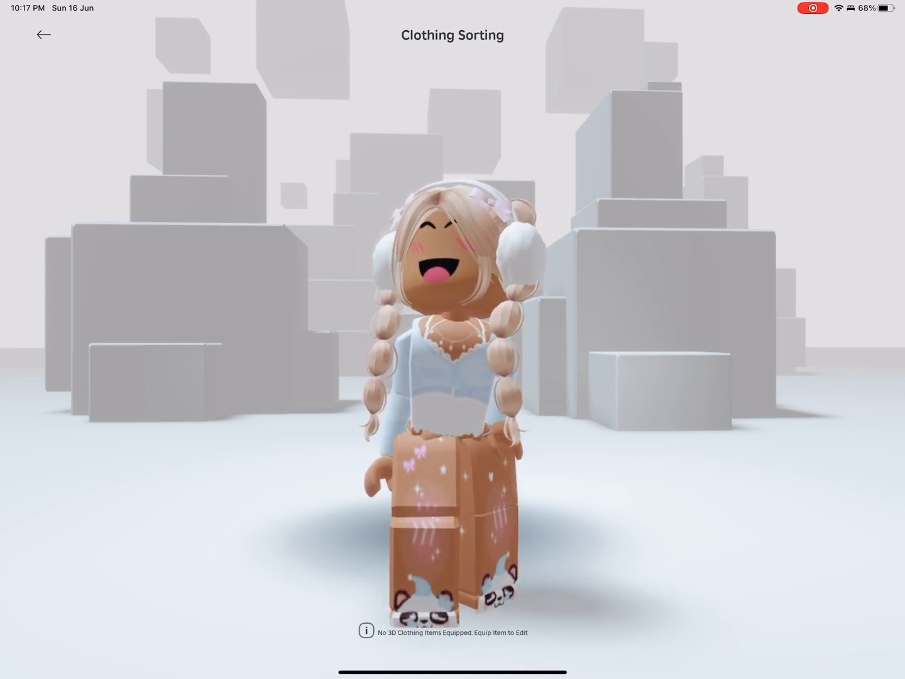
From Roblox Home's Continue row, open PhotoShoot x Green Screen Studio and press Play
{"action": "left_click", "coordinate": [43, 35]}
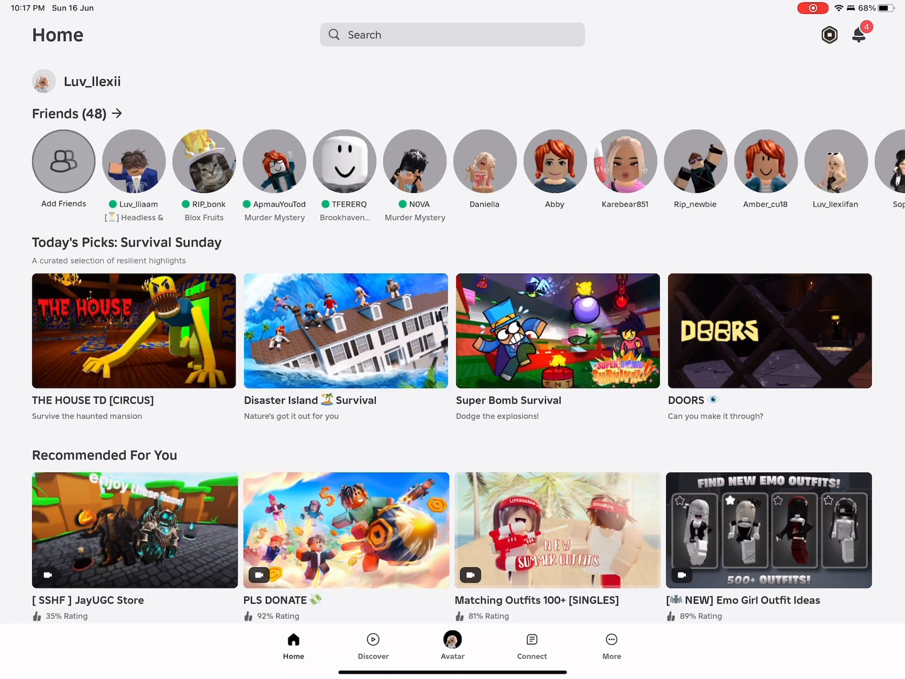
{"action": "scroll", "scroll_direction": "down", "scroll_amount": 3}
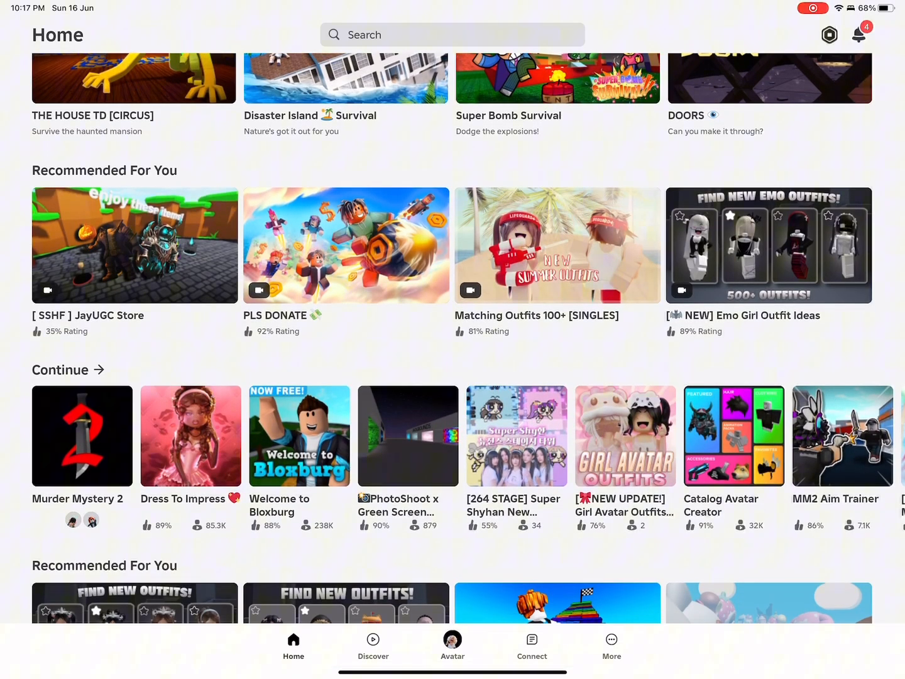
{"action": "left_click", "coordinate": [408, 435]}
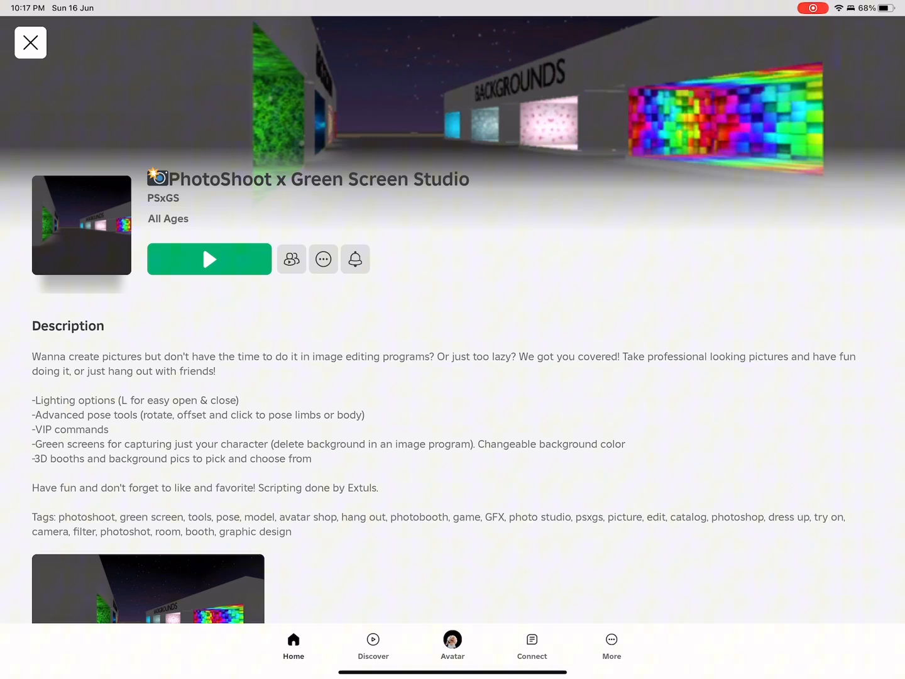
{"action": "left_click", "coordinate": [209, 259]}
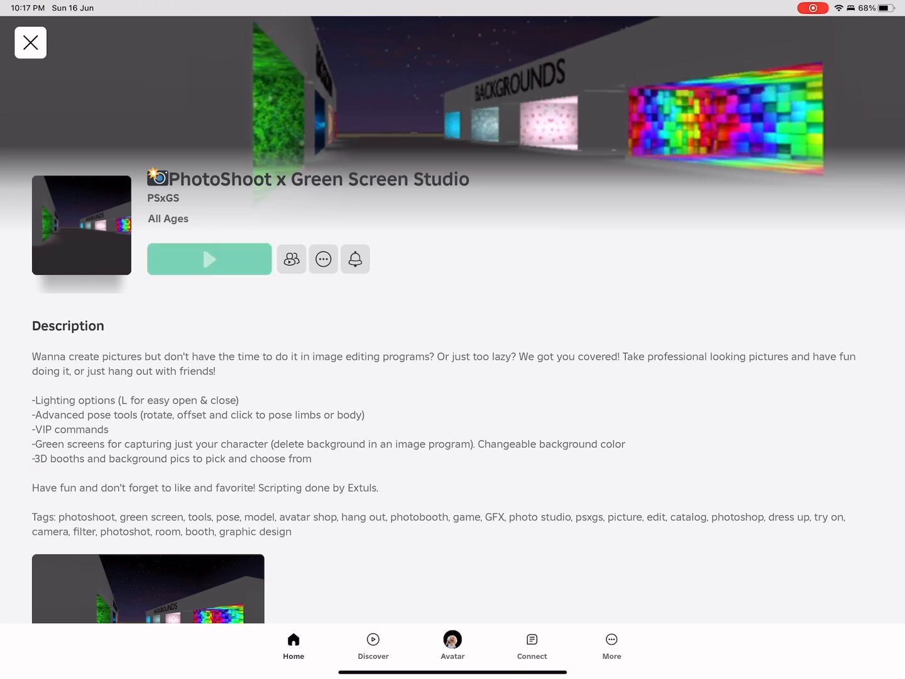
Walk the avatar into the green screen booth and save a raised-arm pose in the pose editor
{"action": "left_click", "coordinate": [209, 259]}
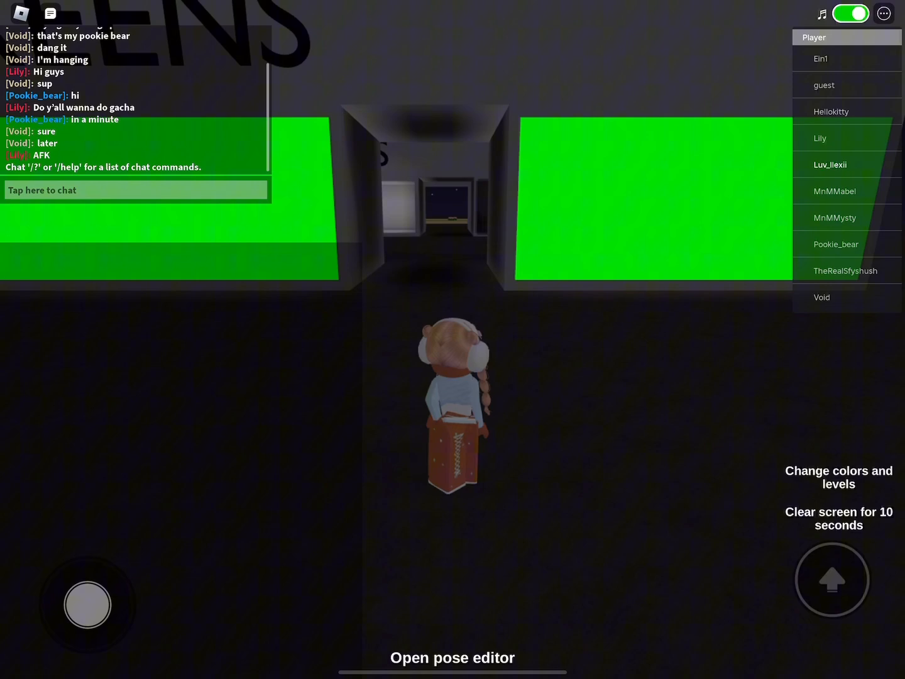
{"action": "left_click", "coordinate": [851, 13]}
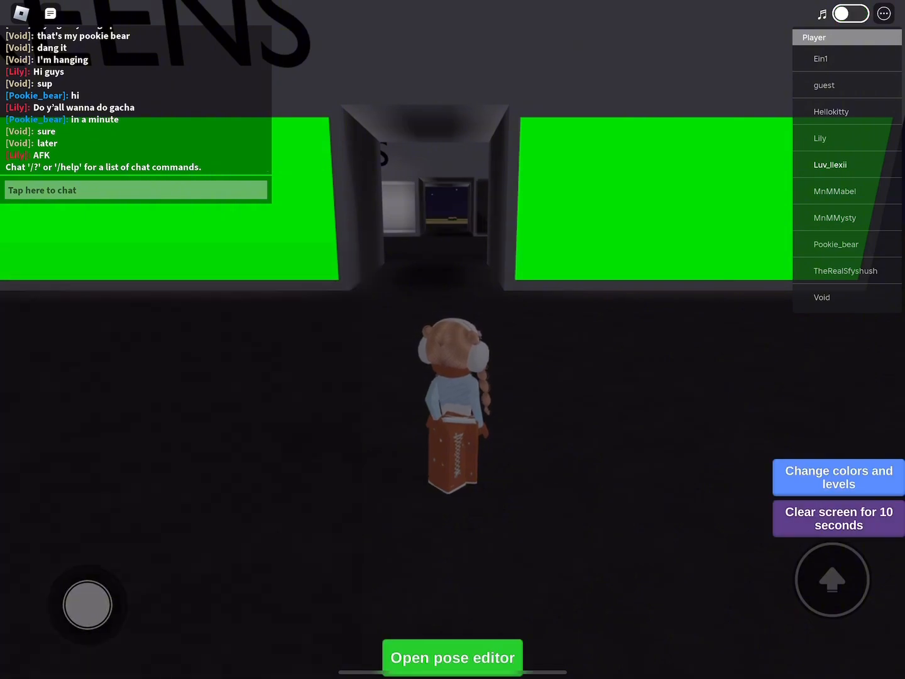
{"action": "left_click_drag", "start_coordinate": [87, 604], "coordinate": [117, 411]}
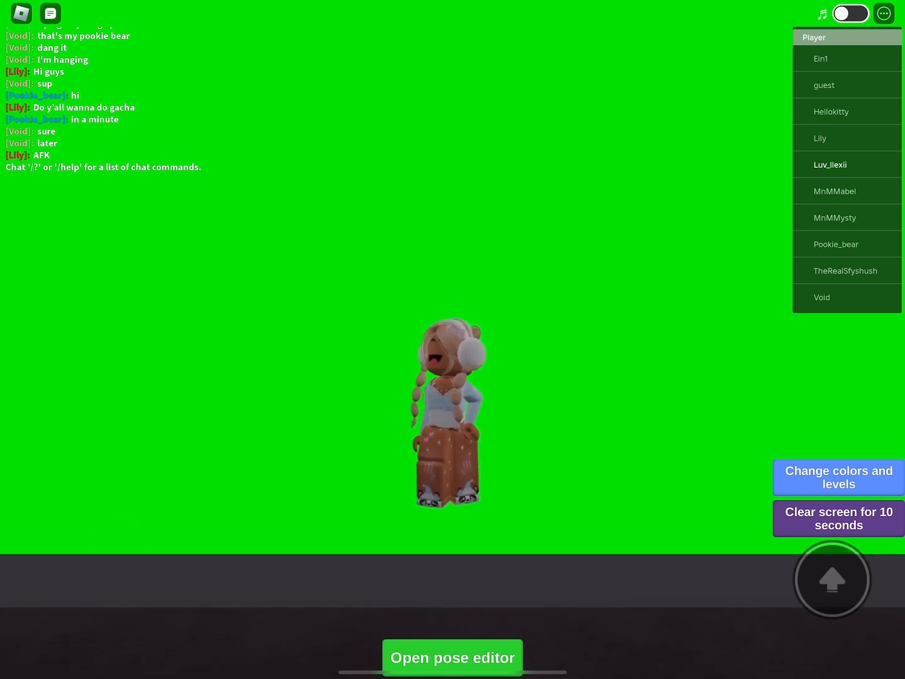
{"action": "left_click", "coordinate": [452, 656]}
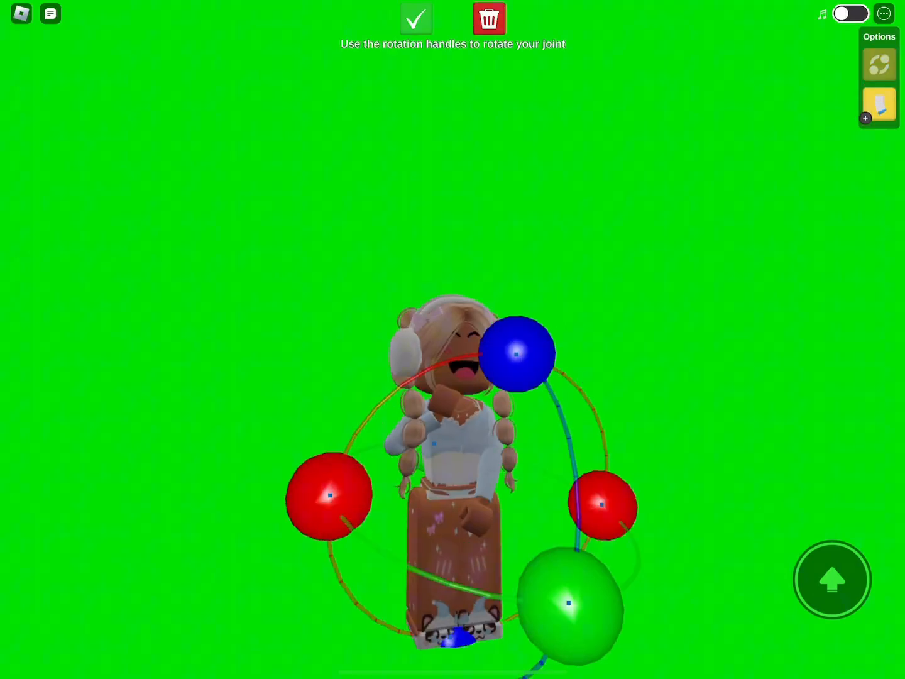
{"action": "left_click", "coordinate": [417, 18]}
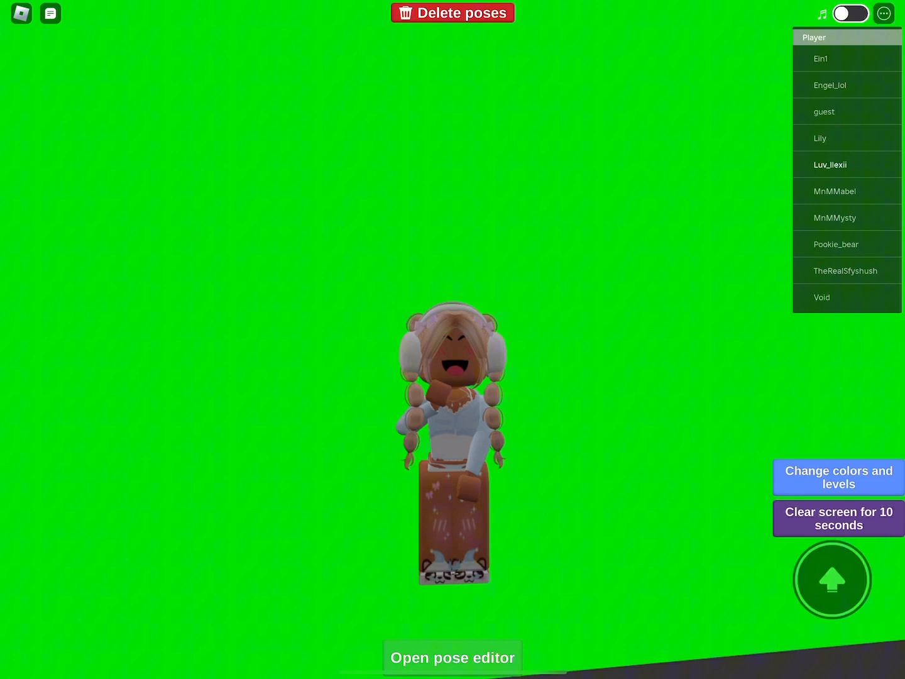
Drag the Brightness and Contrast sliders right in Change colors and levels, then close Options
{"action": "left_click", "coordinate": [838, 477]}
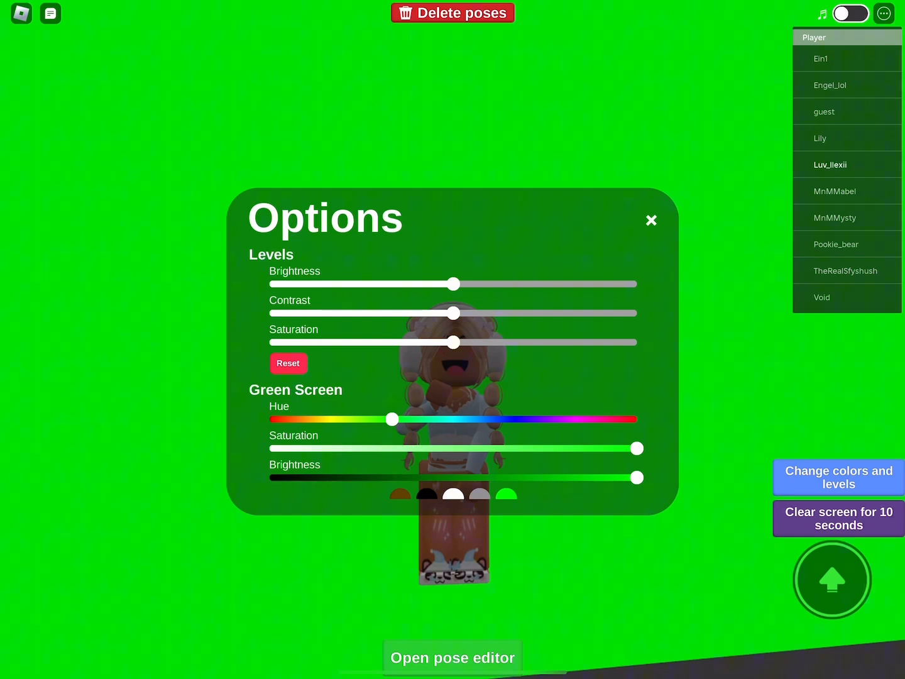
{"action": "left_click_drag", "start_coordinate": [452, 284], "coordinate": [515, 284]}
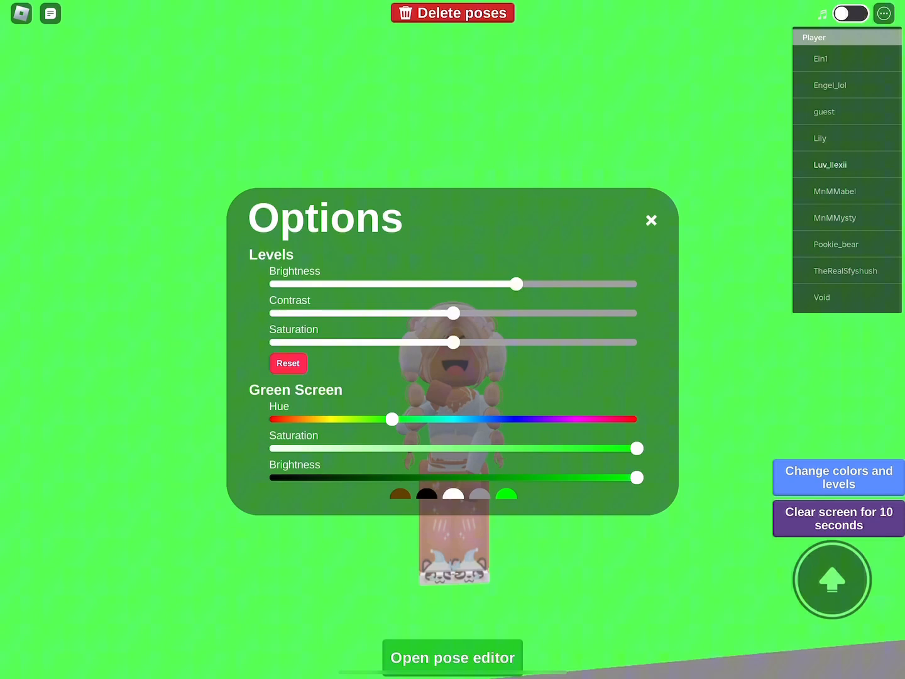
{"action": "left_click", "coordinate": [651, 221]}
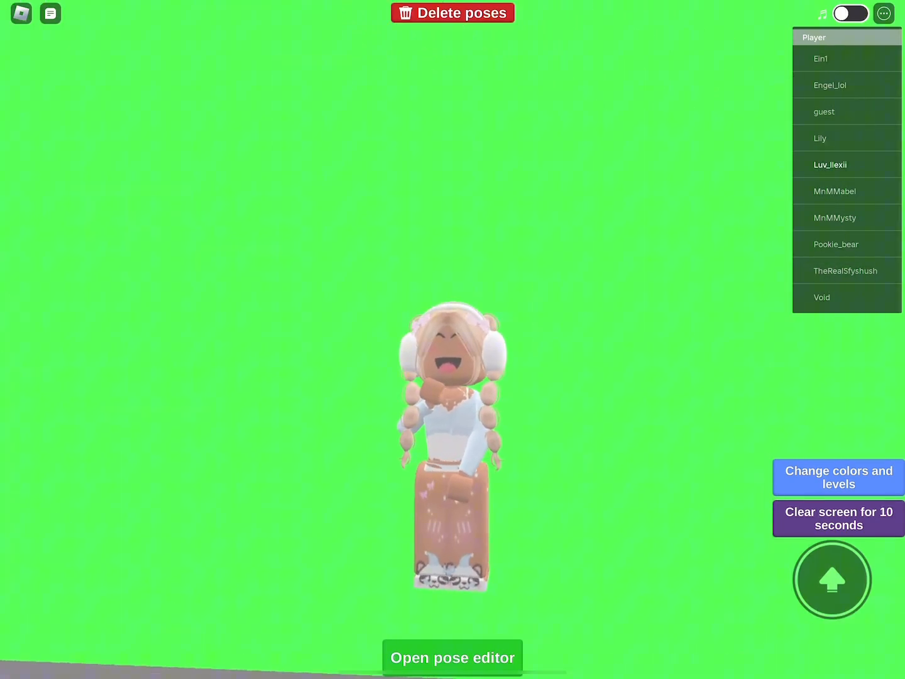
{"action": "left_click", "coordinate": [838, 477]}
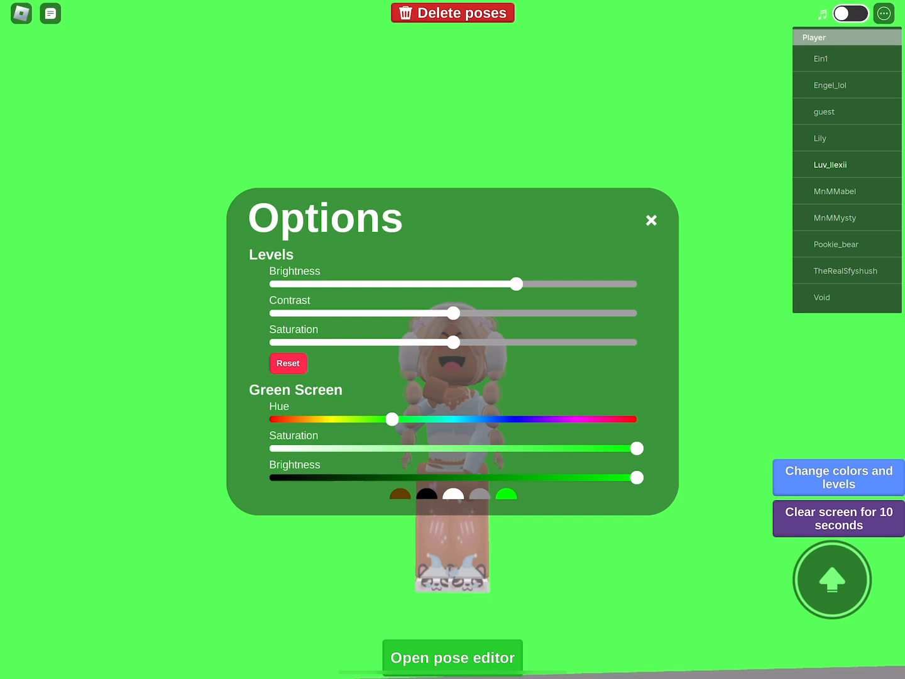
{"action": "left_click_drag", "start_coordinate": [453, 313], "coordinate": [473, 313]}
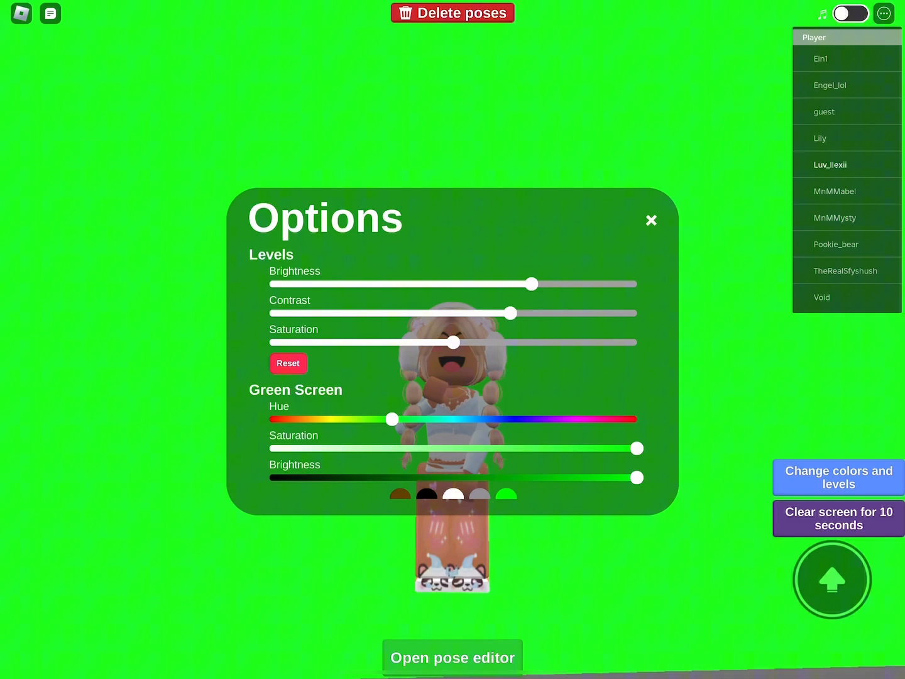
{"action": "left_click", "coordinate": [651, 220]}
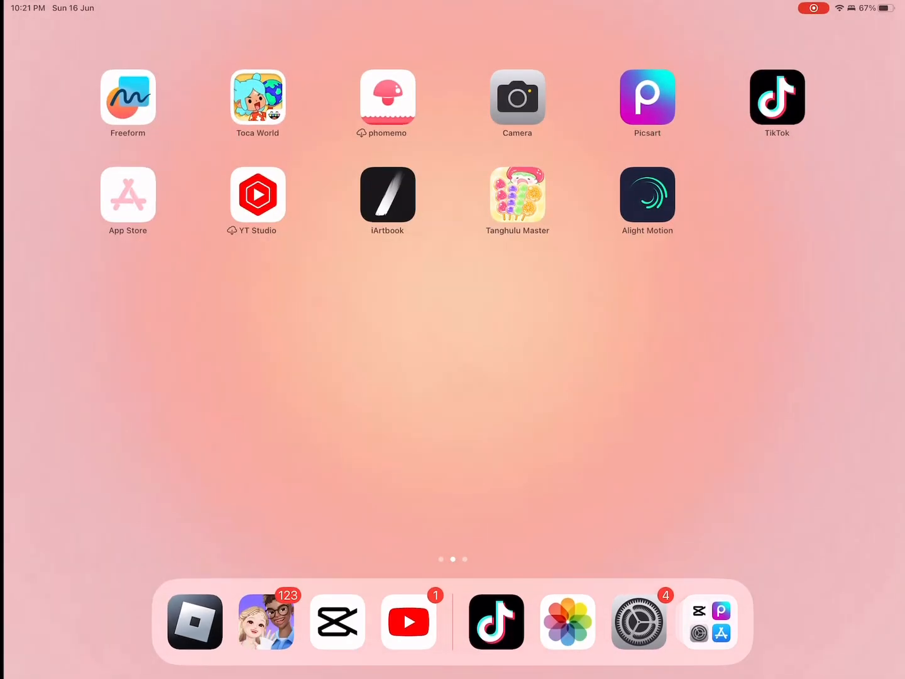
Search Pinterest for 'gfx background' and save a cropped screenshot of the blue swirl cloud pin
{"action": "scroll", "scroll_direction": "left", "scroll_amount": 3}
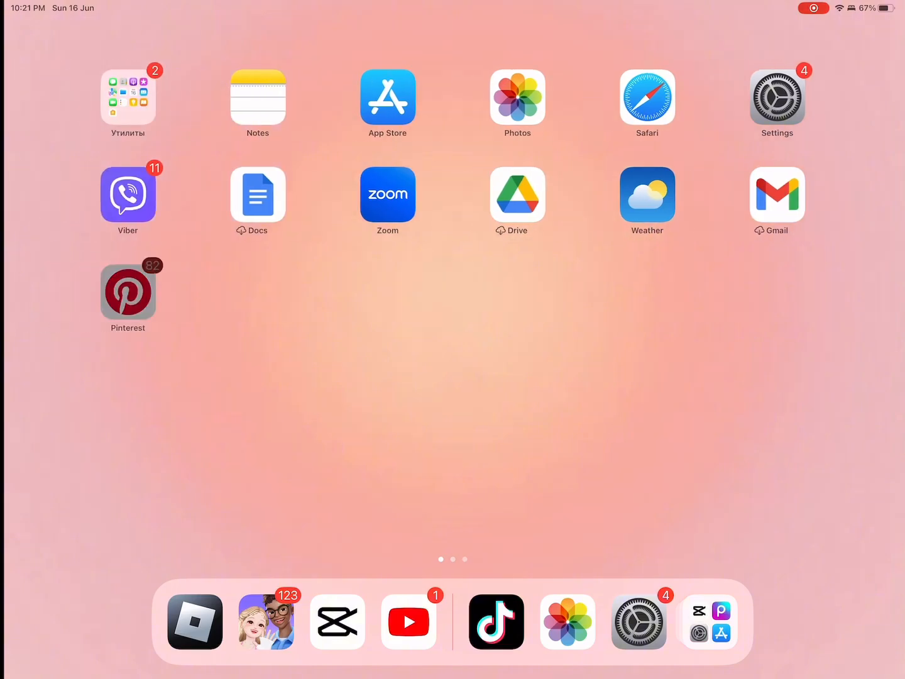
{"action": "left_click", "coordinate": [127, 286]}
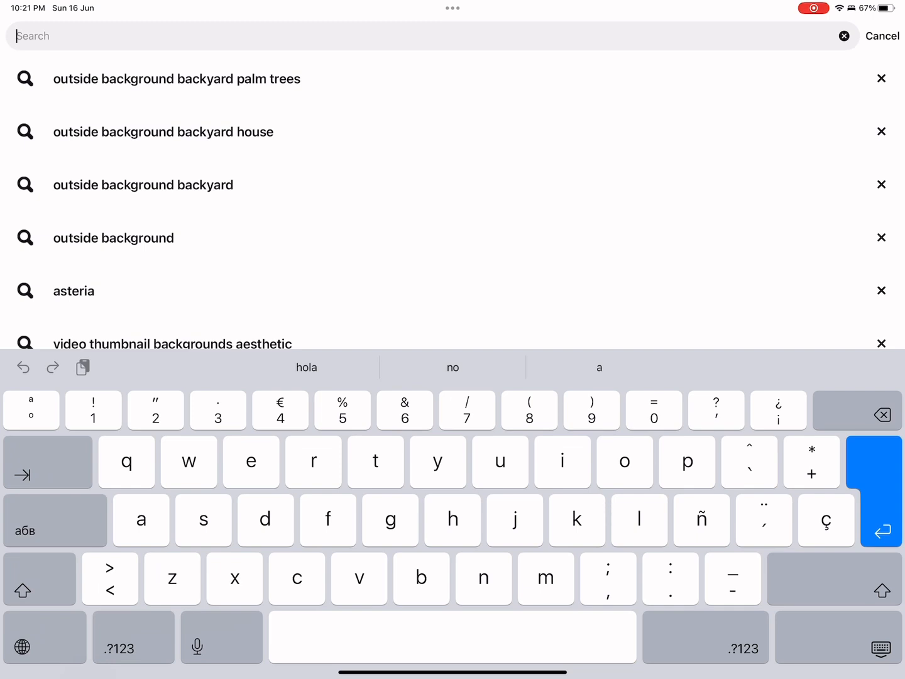
{"action": "type", "text": "gas background"}
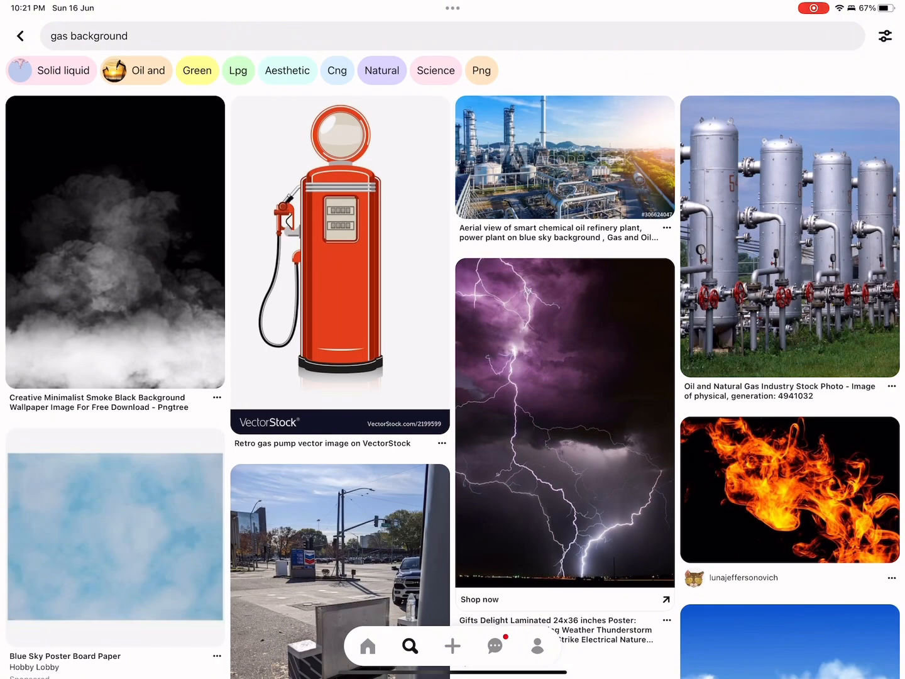
{"action": "scroll", "scroll_direction": "down", "scroll_amount": 3}
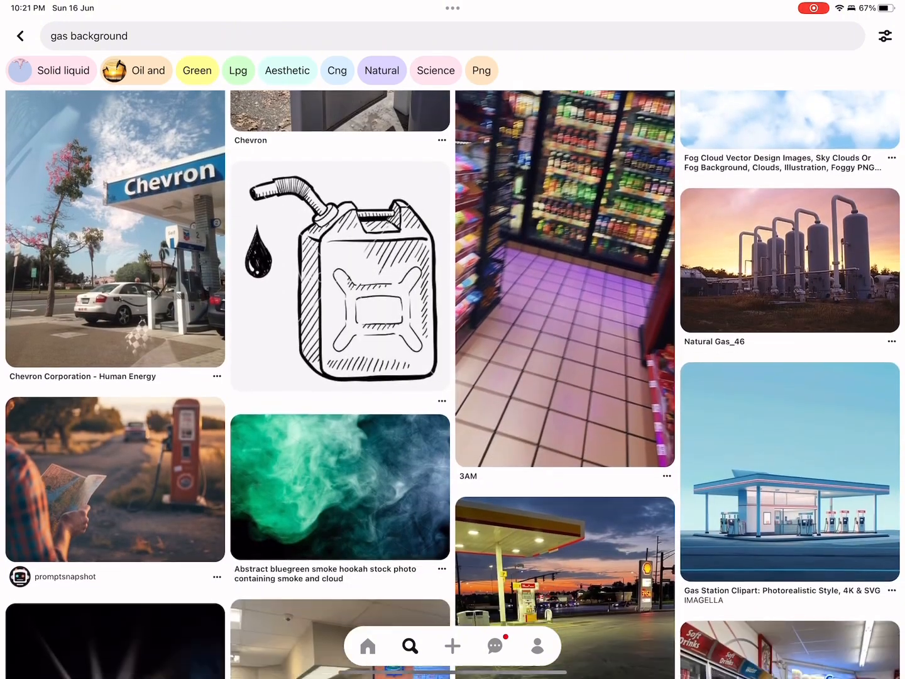
{"action": "scroll", "scroll_direction": "down", "scroll_amount": 3}
{"action": "type", "text": "fx"}
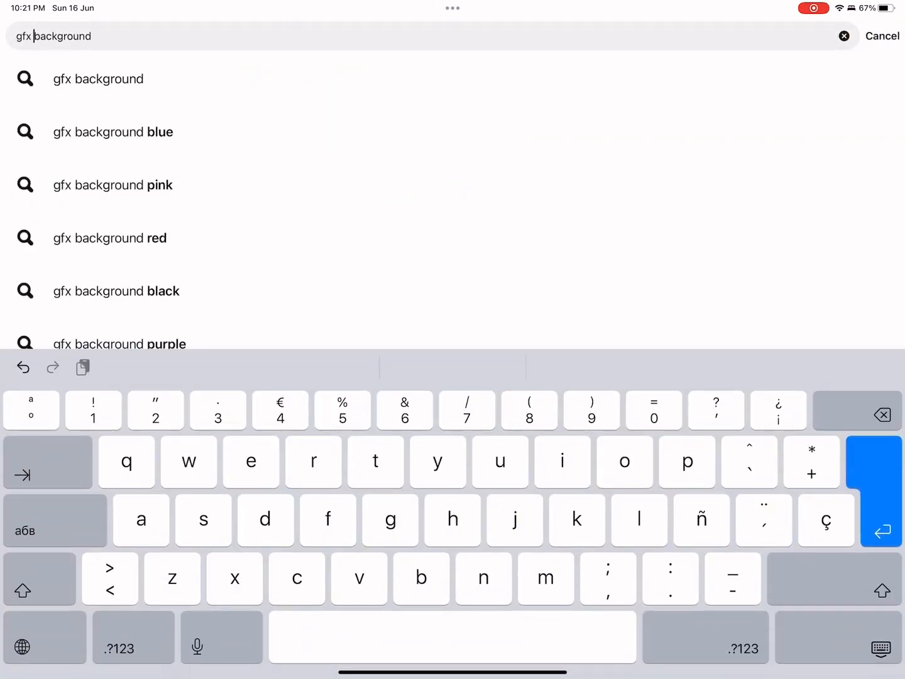
{"action": "left_click", "coordinate": [98, 79]}
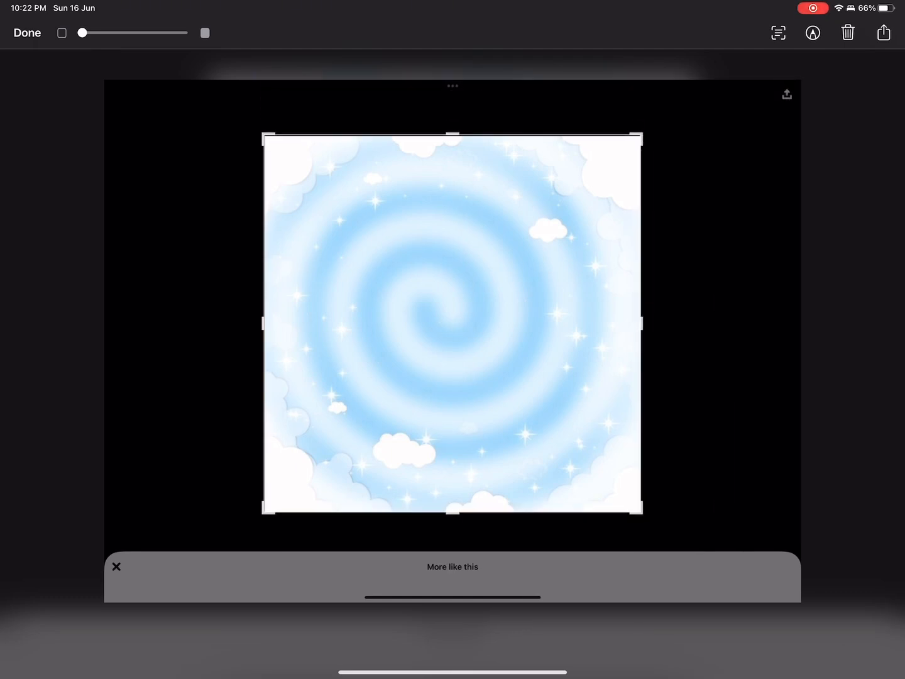
{"action": "left_click", "coordinate": [884, 32]}
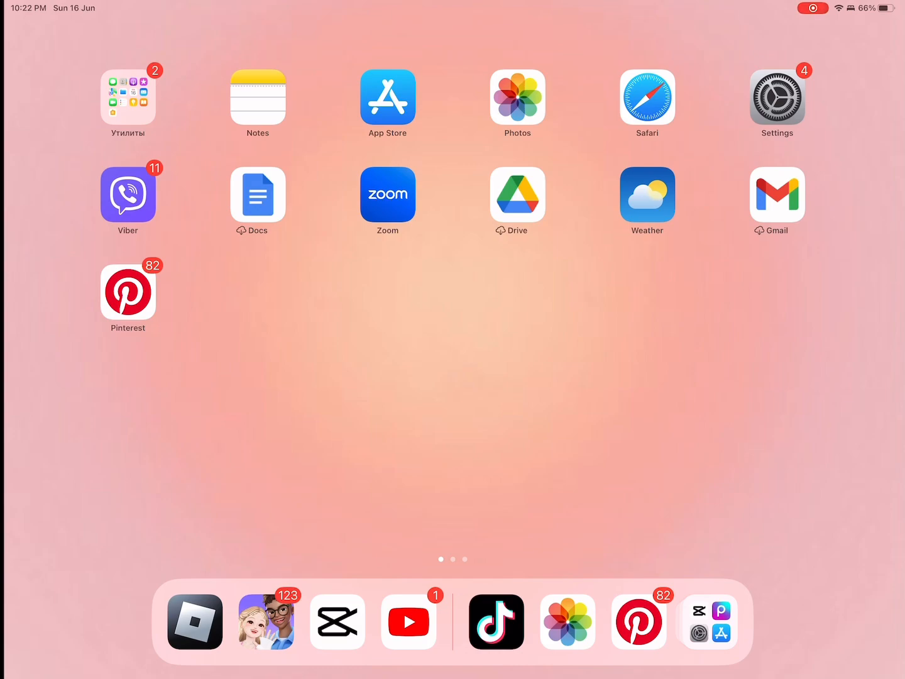
Start a new CapCut project with the swirl photo, then overlay the green-screen avatar photo
{"action": "left_click", "coordinate": [338, 621]}
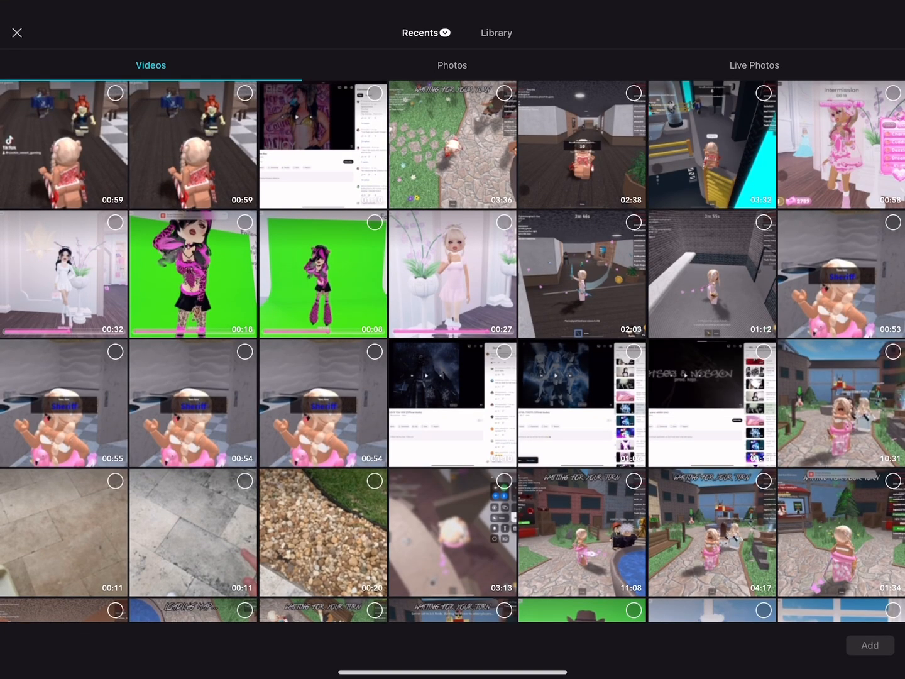
{"action": "left_click", "coordinate": [451, 65]}
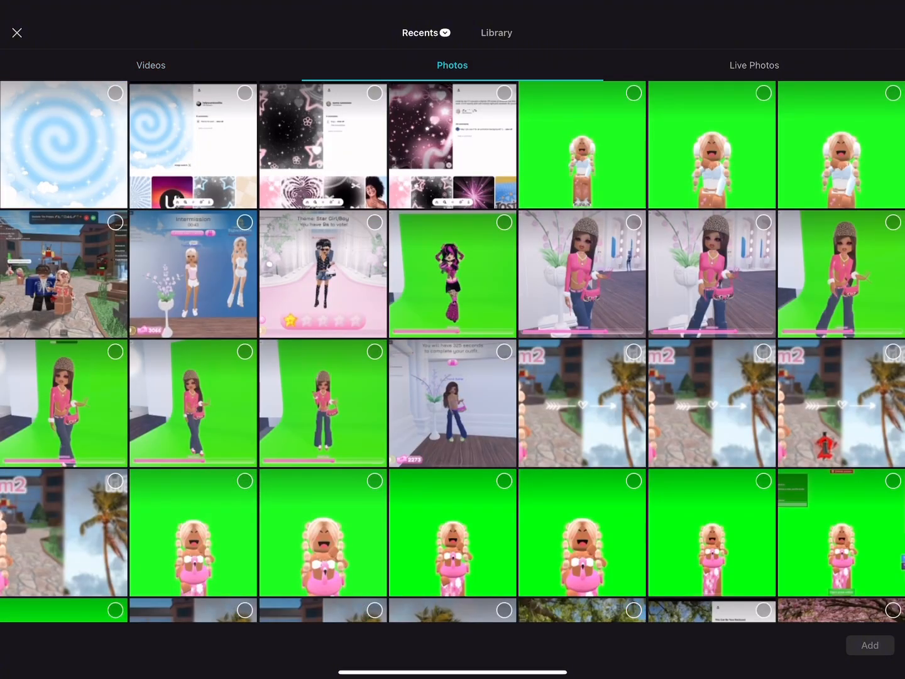
{"action": "left_click", "coordinate": [64, 145]}
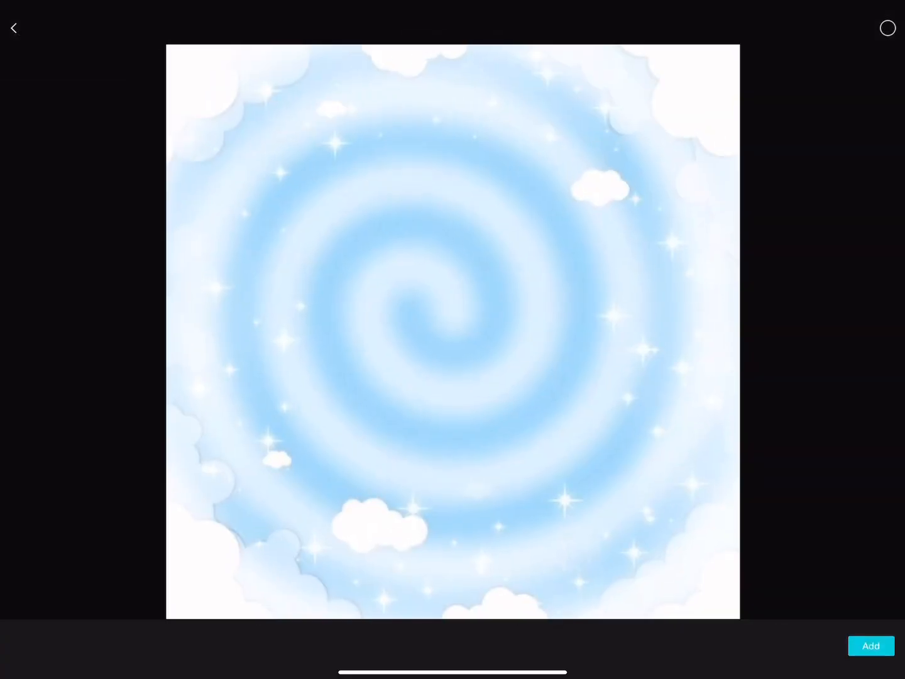
{"action": "left_click", "coordinate": [871, 645]}
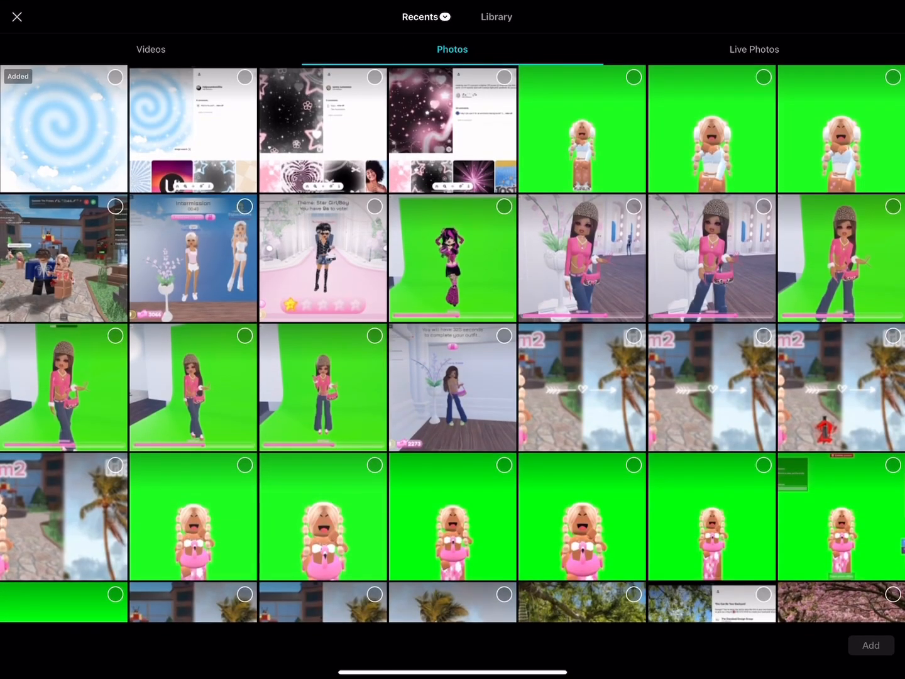
{"action": "left_click", "coordinate": [583, 129]}
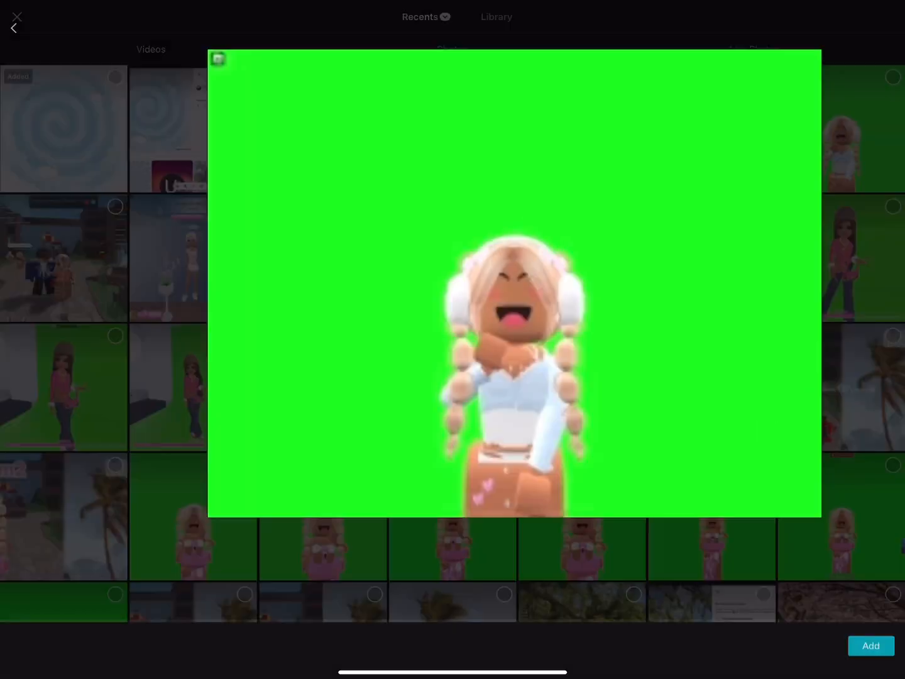
{"action": "left_click", "coordinate": [871, 646]}
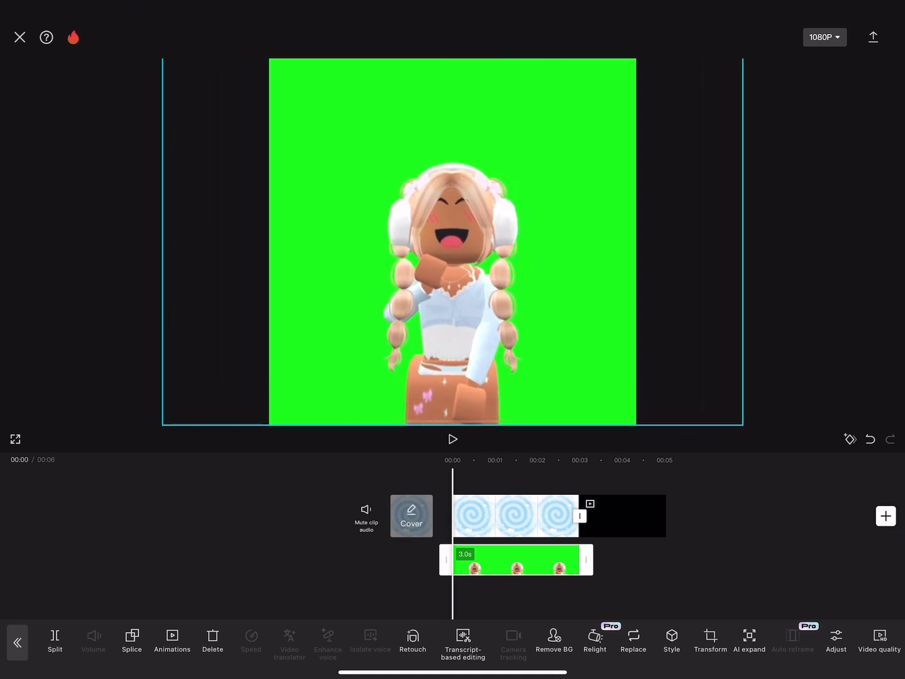
Open Remove BG > Chroma key on the avatar overlay and sample the green backdrop
{"action": "left_click", "coordinate": [553, 641]}
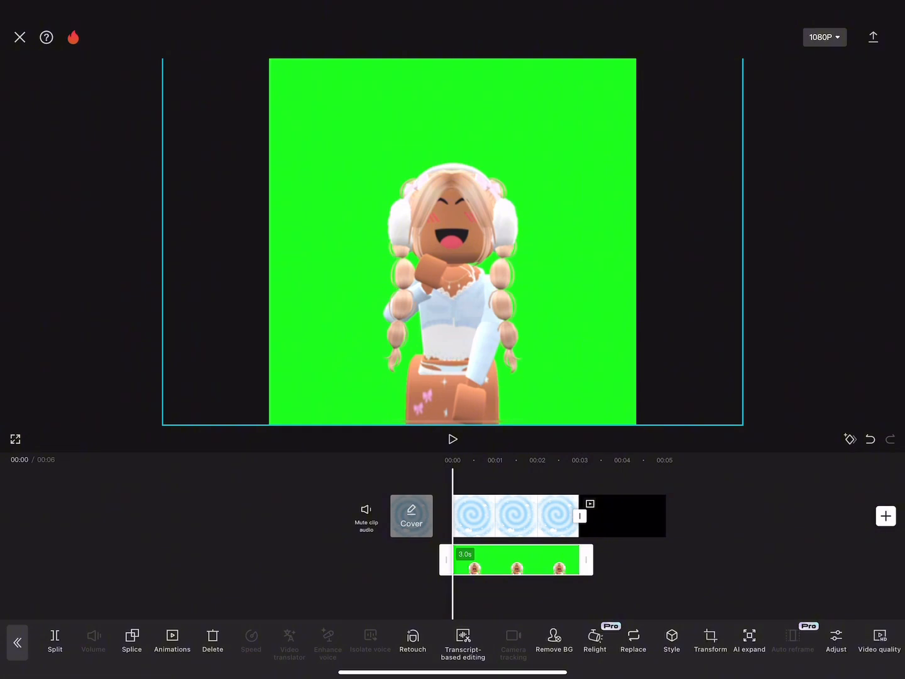
{"action": "left_click", "coordinate": [554, 641]}
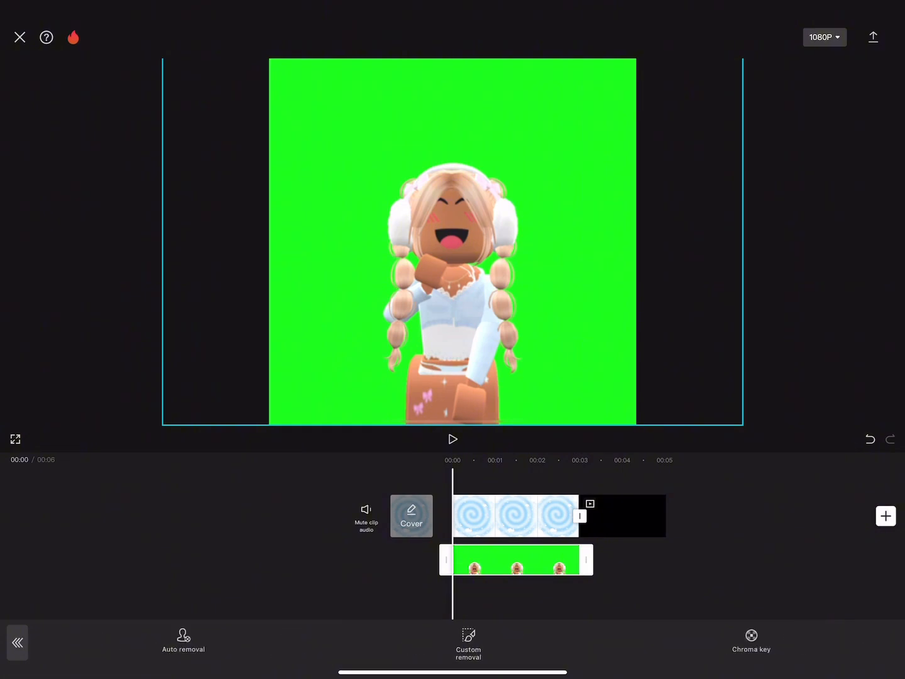
{"action": "left_click", "coordinate": [751, 641]}
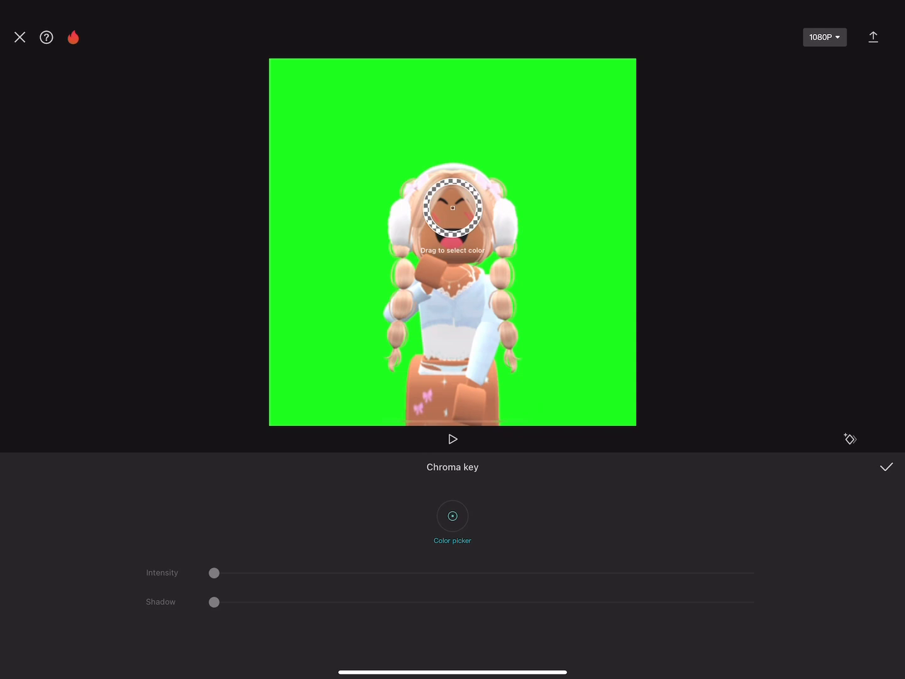
{"action": "left_click_drag", "start_coordinate": [452, 207], "coordinate": [576, 225]}
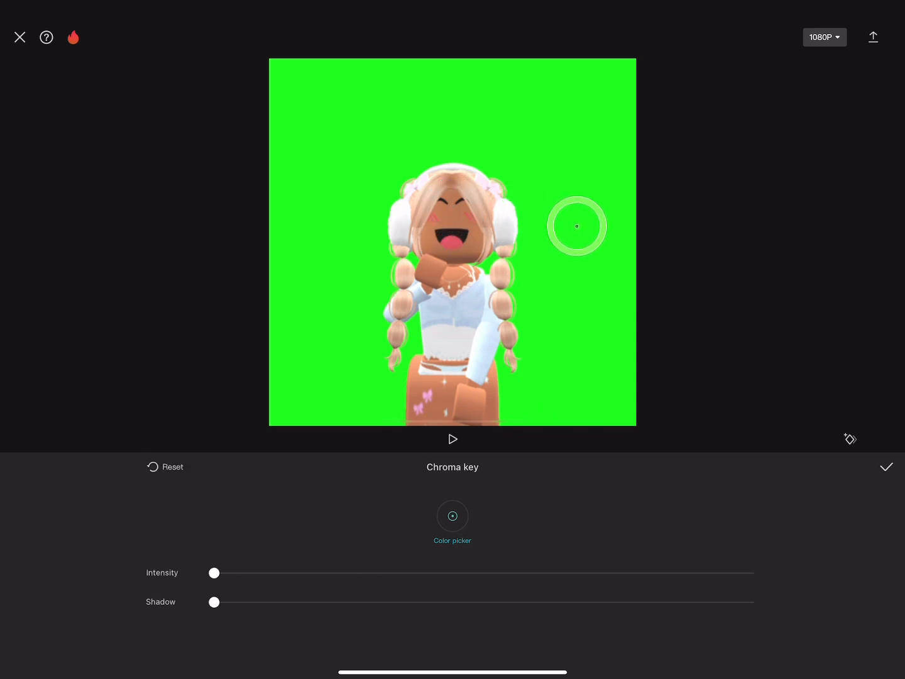
{"action": "left_click_drag", "start_coordinate": [577, 226], "coordinate": [573, 247]}
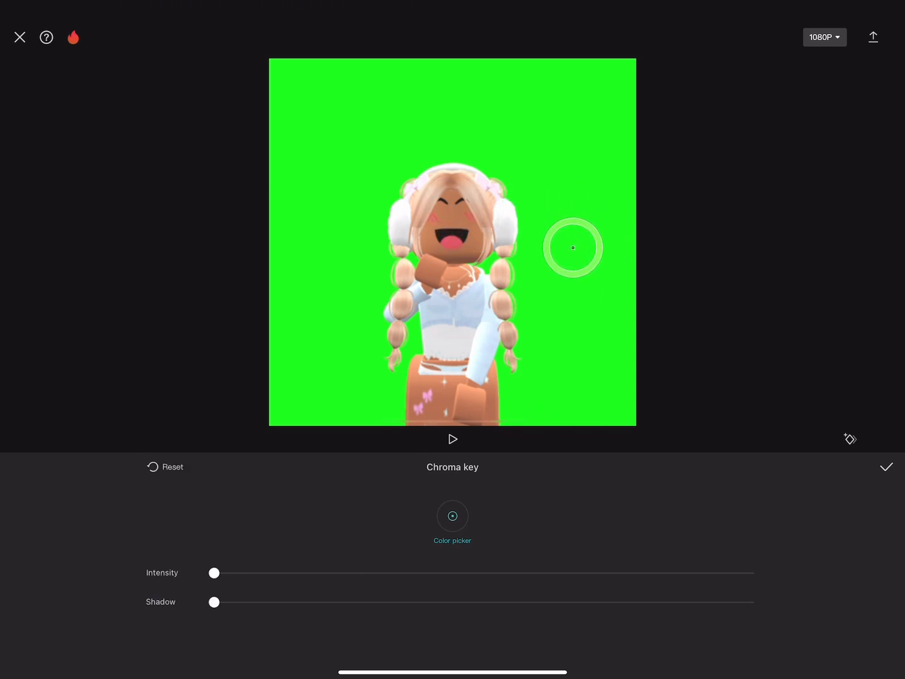
Raise the chroma key Intensity to about 20 and apply the removal
{"action": "left_click_drag", "start_coordinate": [214, 572], "coordinate": [230, 572]}
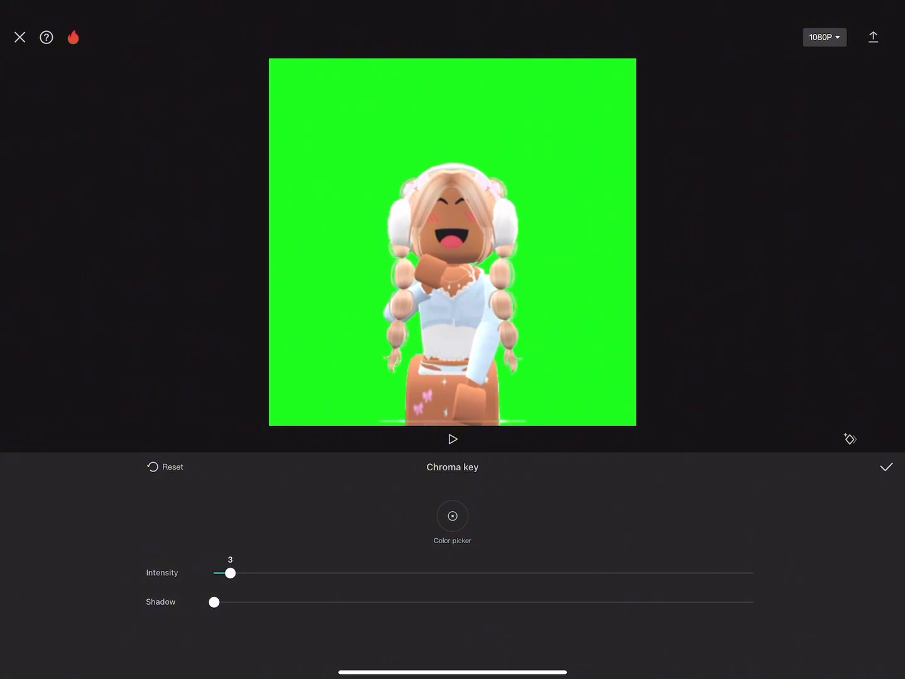
{"action": "left_click_drag", "start_coordinate": [230, 573], "coordinate": [310, 573]}
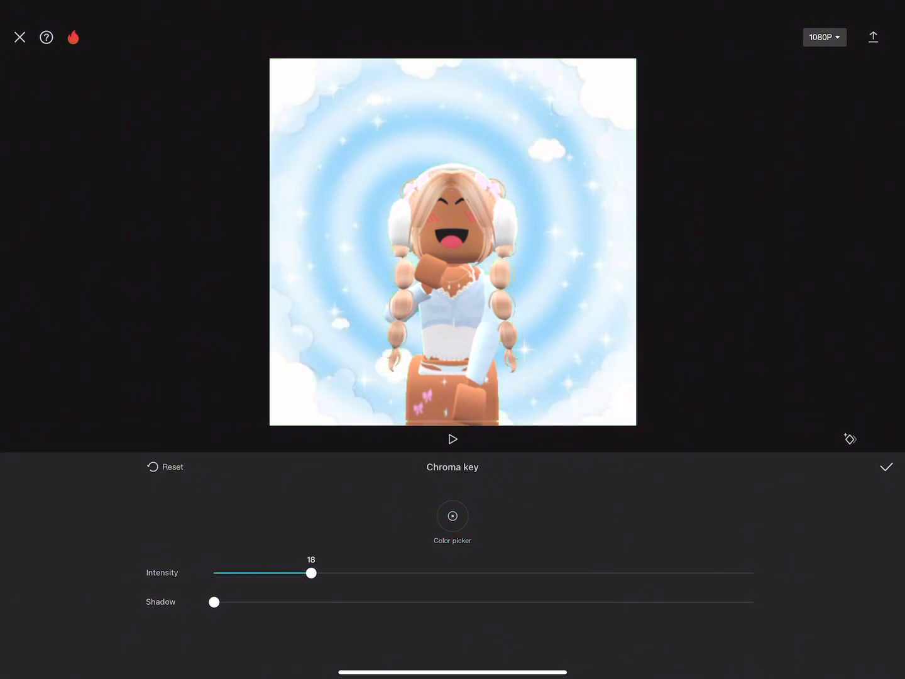
{"action": "left_click_drag", "start_coordinate": [310, 572], "coordinate": [322, 573]}
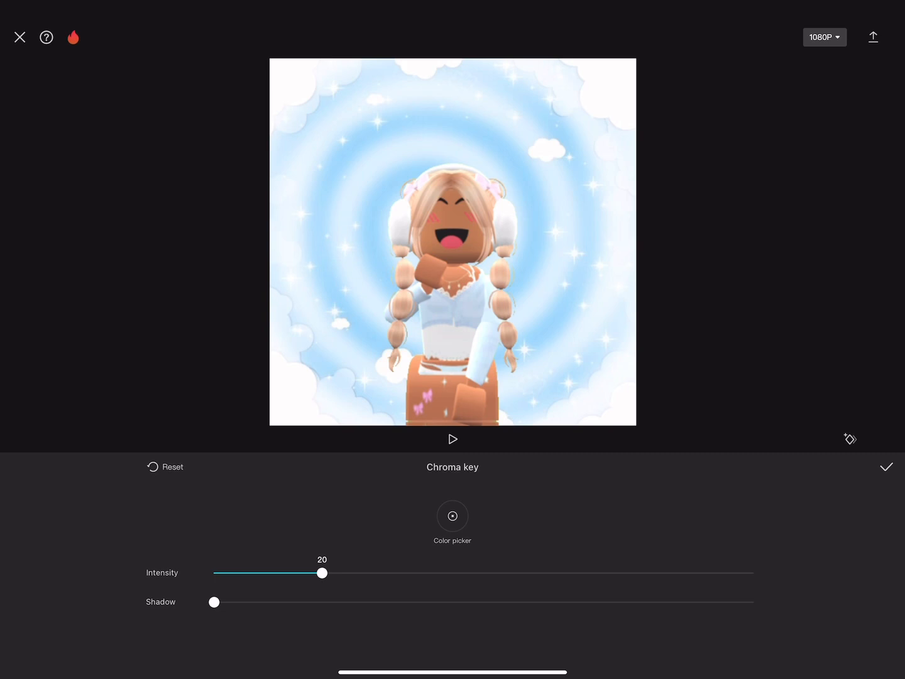
{"action": "left_click_drag", "start_coordinate": [322, 573], "coordinate": [326, 573]}
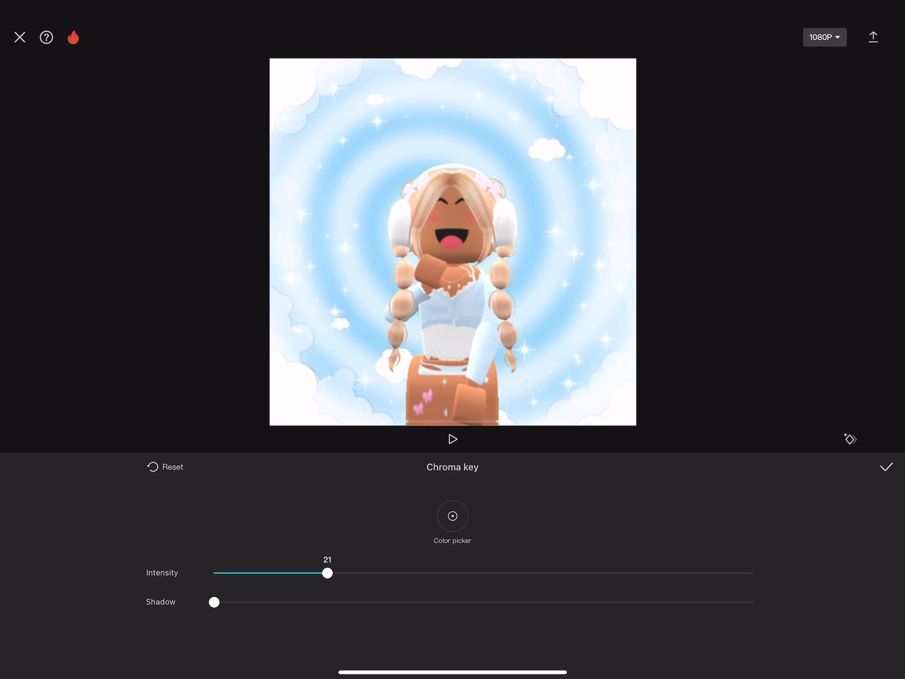
{"action": "left_click_drag", "start_coordinate": [326, 573], "coordinate": [322, 573]}
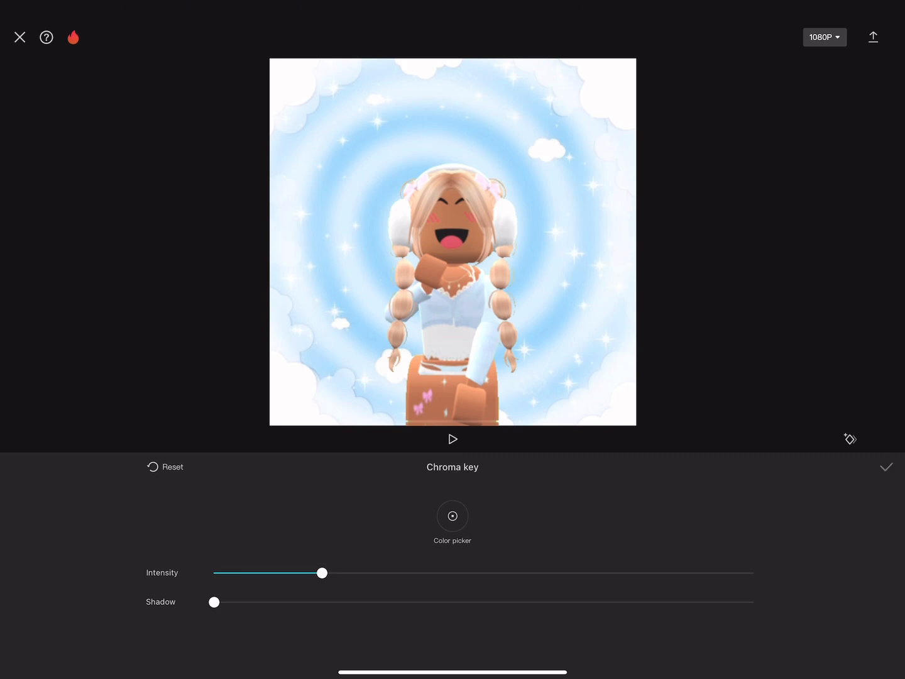
{"action": "left_click", "coordinate": [886, 467]}
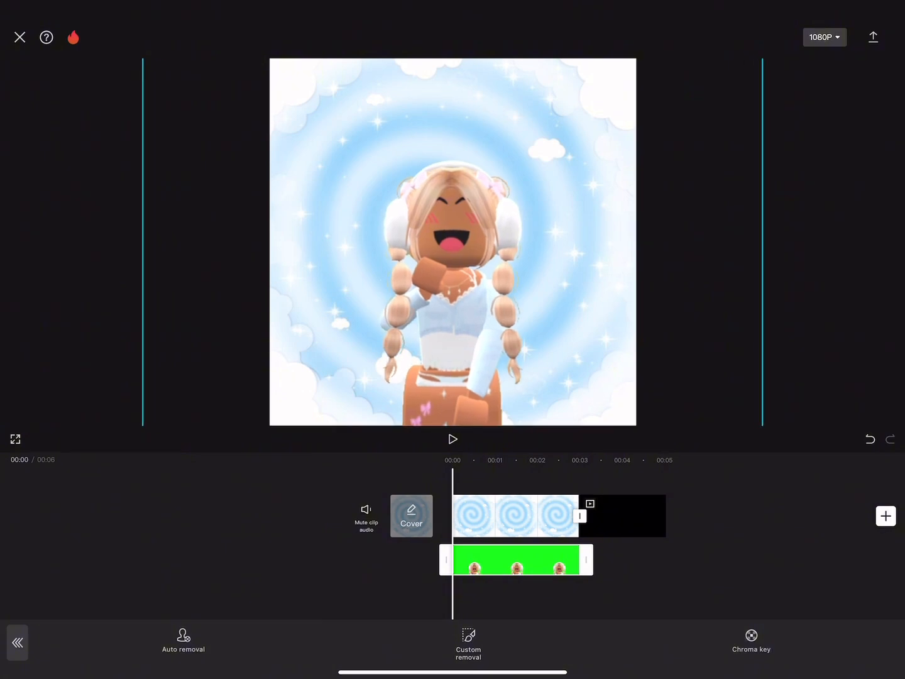